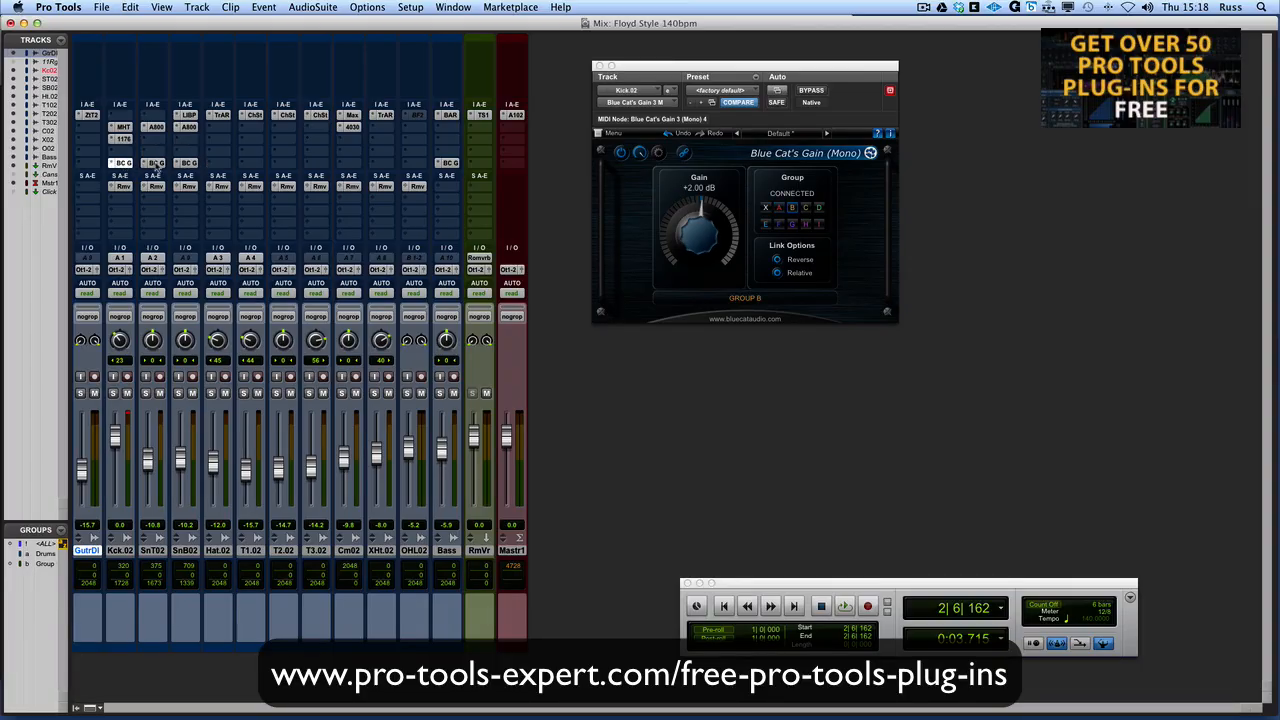
Hide and re-show the group linking panel on the Snare Top gain, leaving it at -11 dB in group A.
left_click_drag(700, 220, 688, 258)
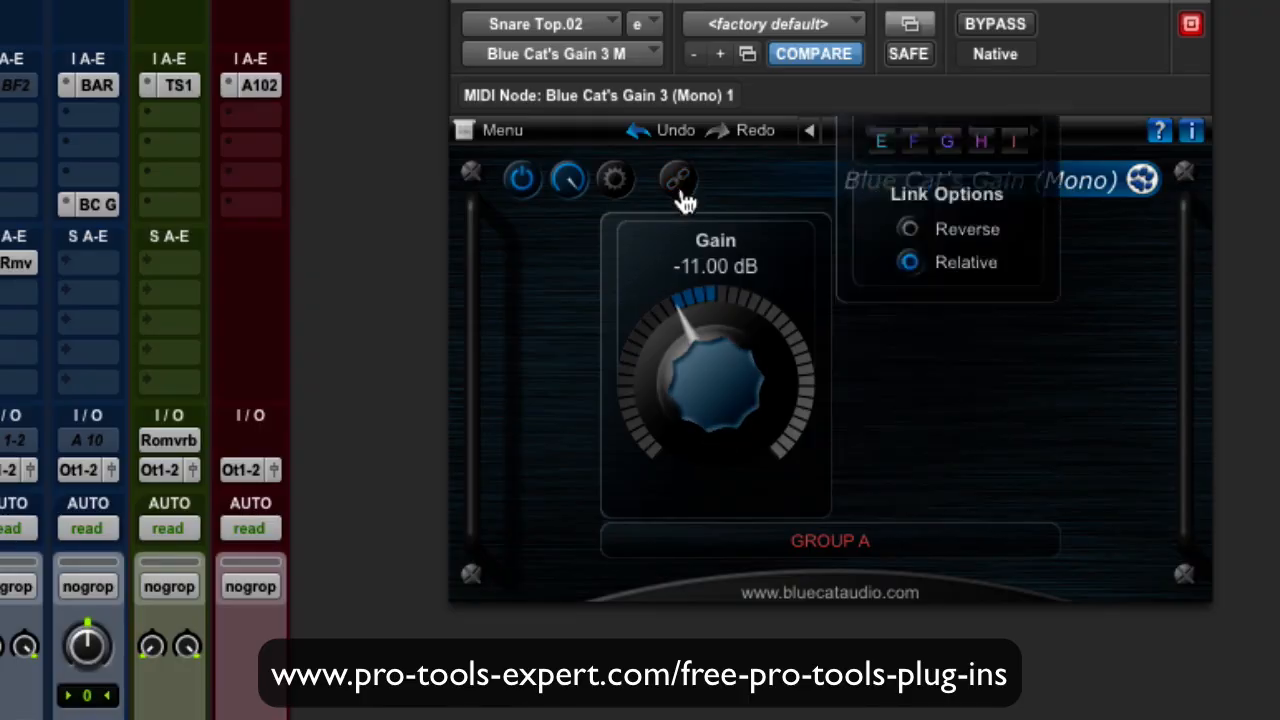
left_click(676, 178)
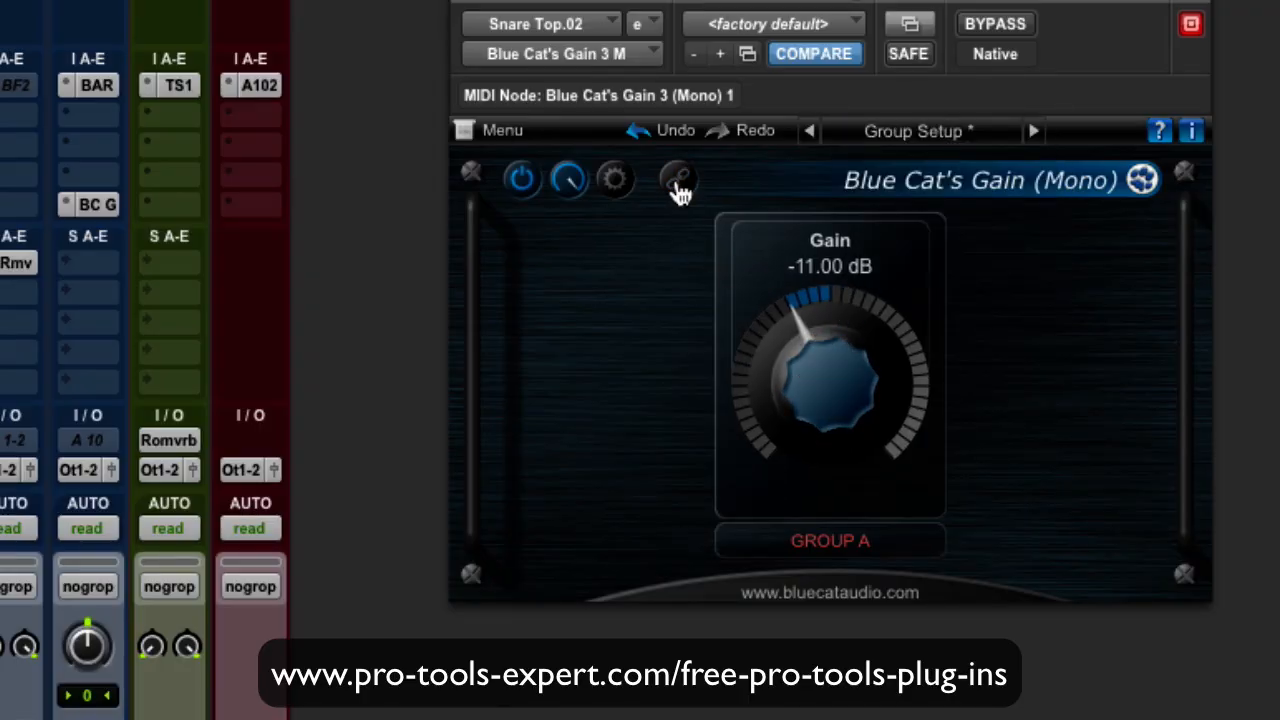
left_click(678, 180)
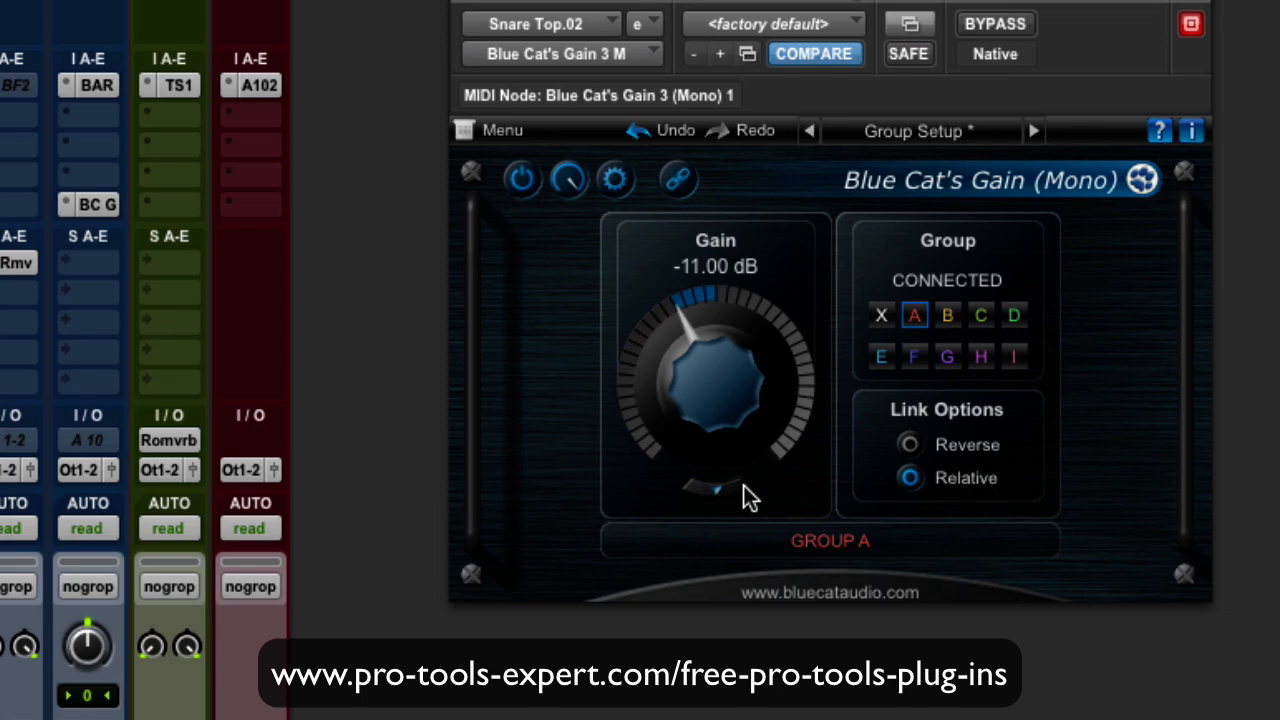
mouse_move(1018, 360)
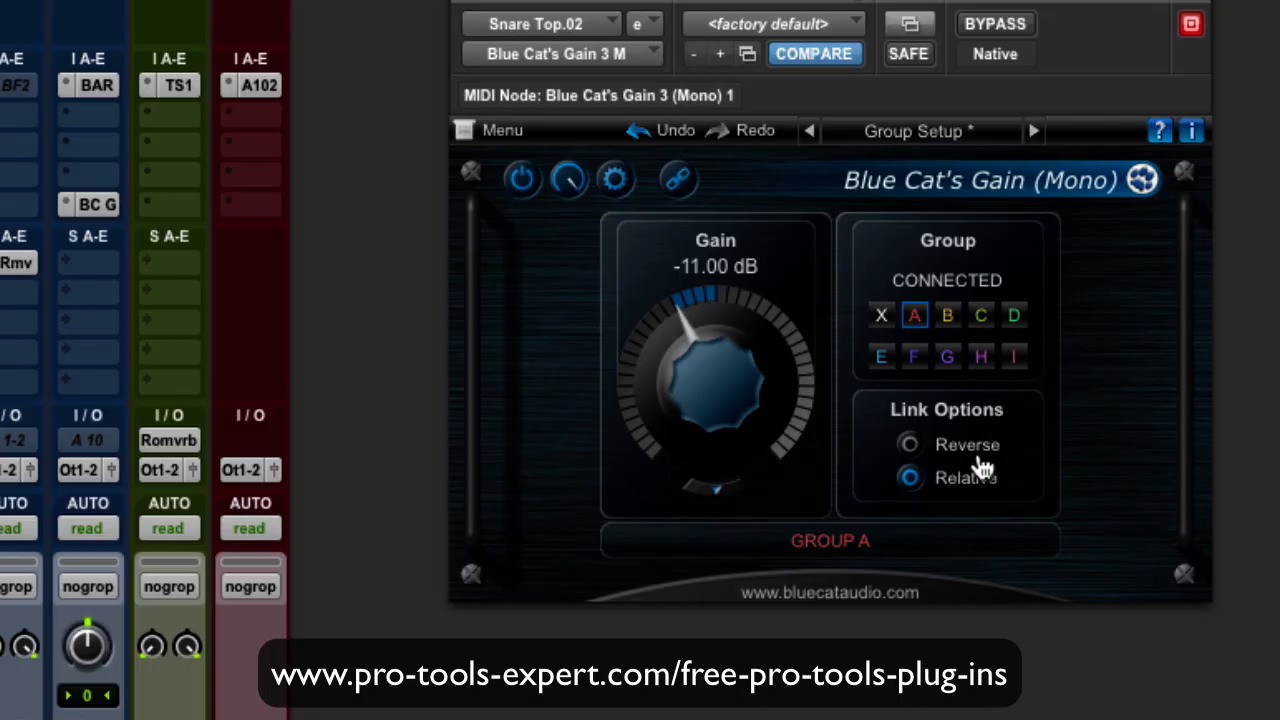
mouse_move(982, 464)
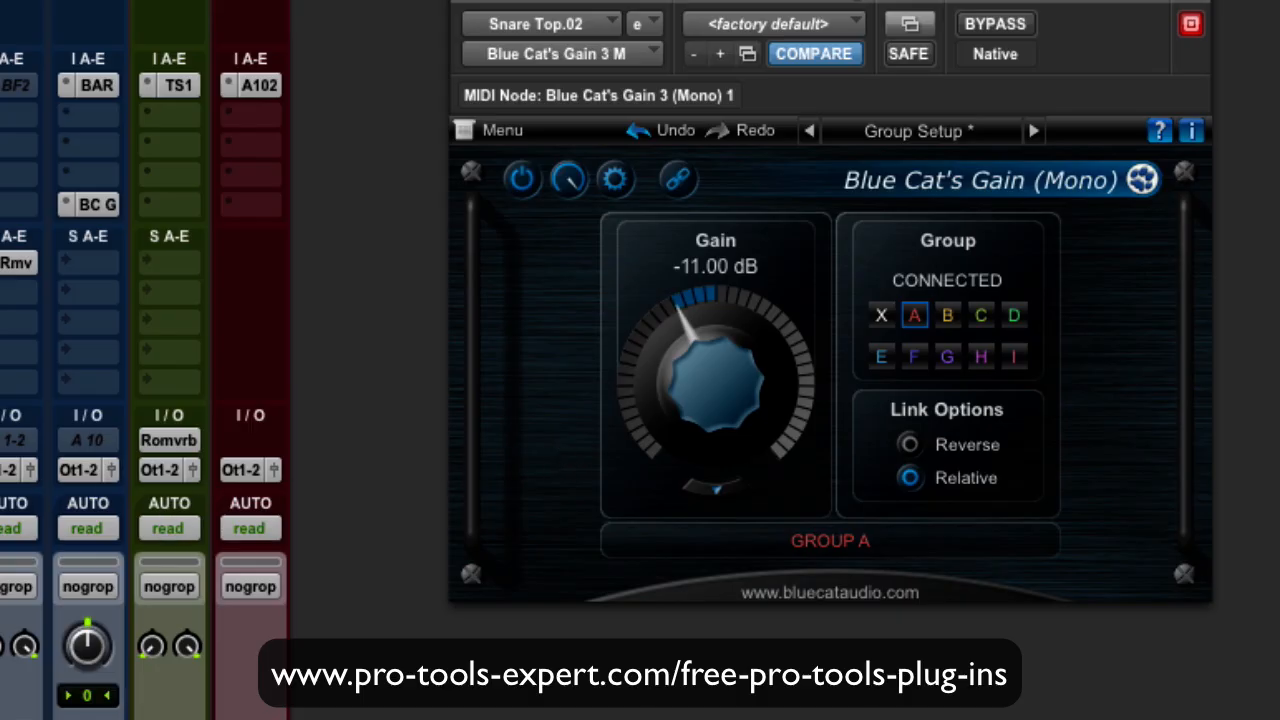
mouse_move(996, 170)
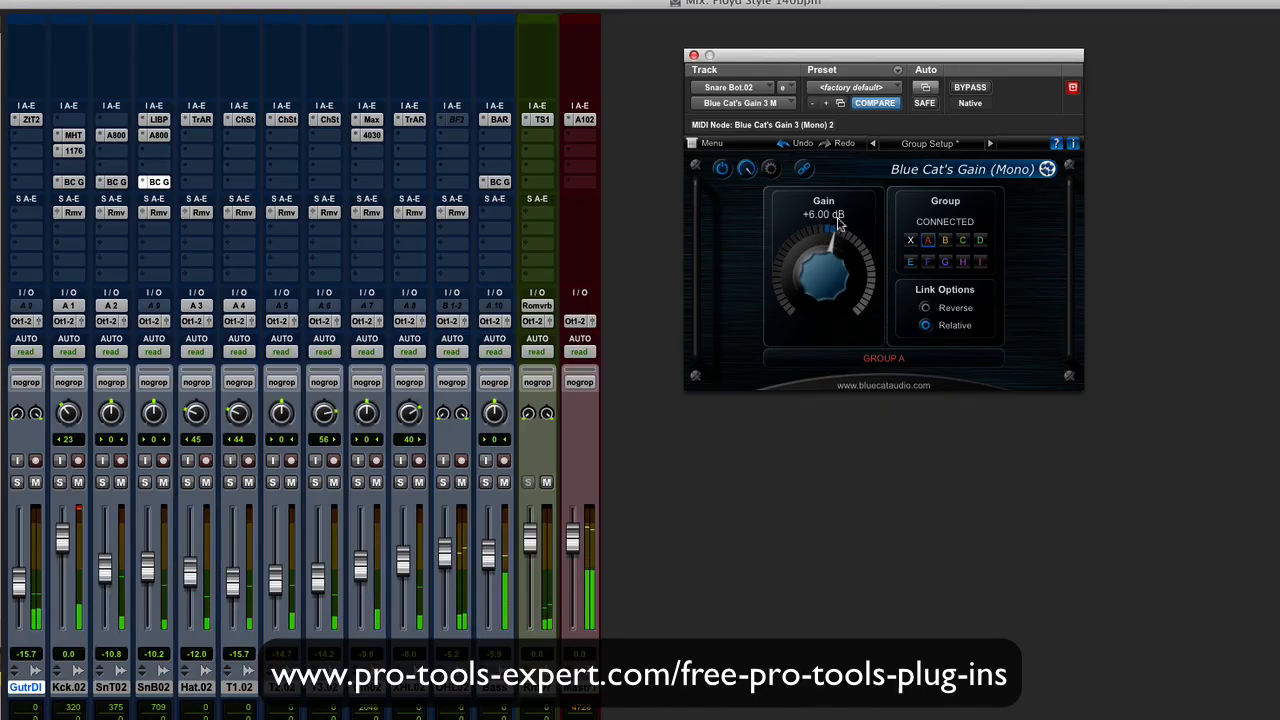
Move the Snare Bot gain up to +10 dB and back to about +5 dB to exercise the Group A link.
left_click_drag(840, 224, 836, 210)
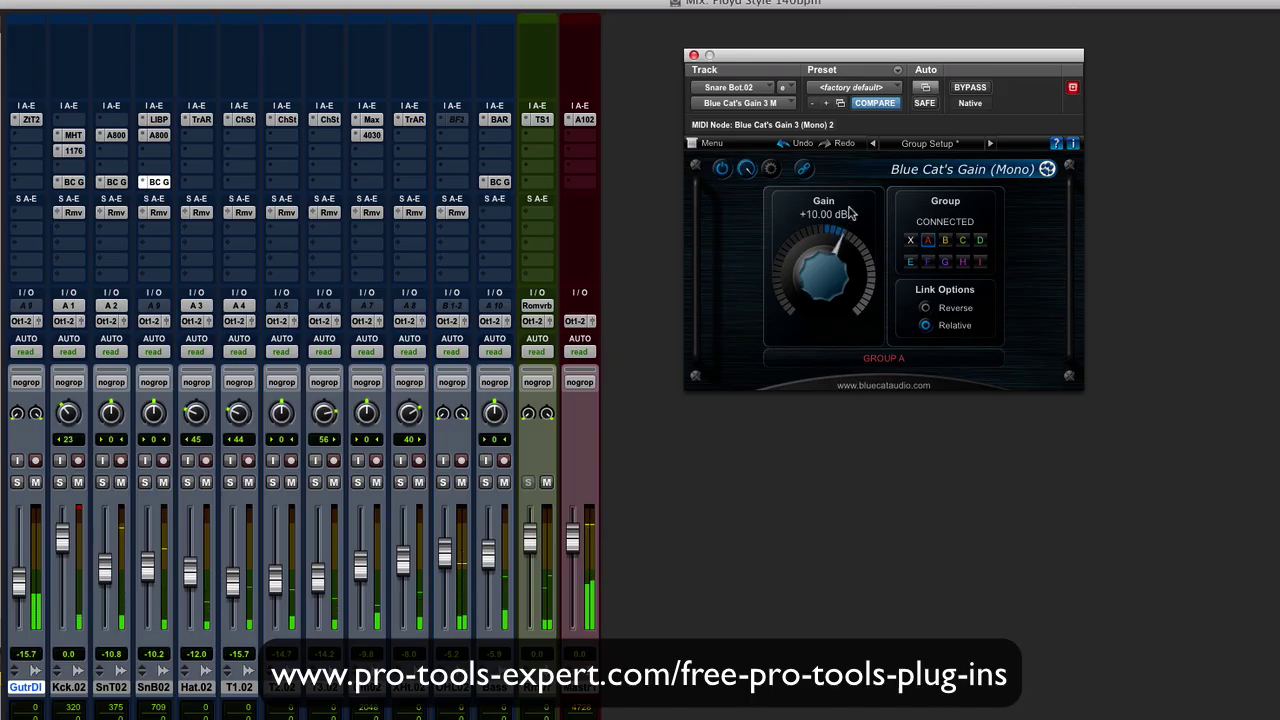
left_click_drag(840, 230, 836, 244)
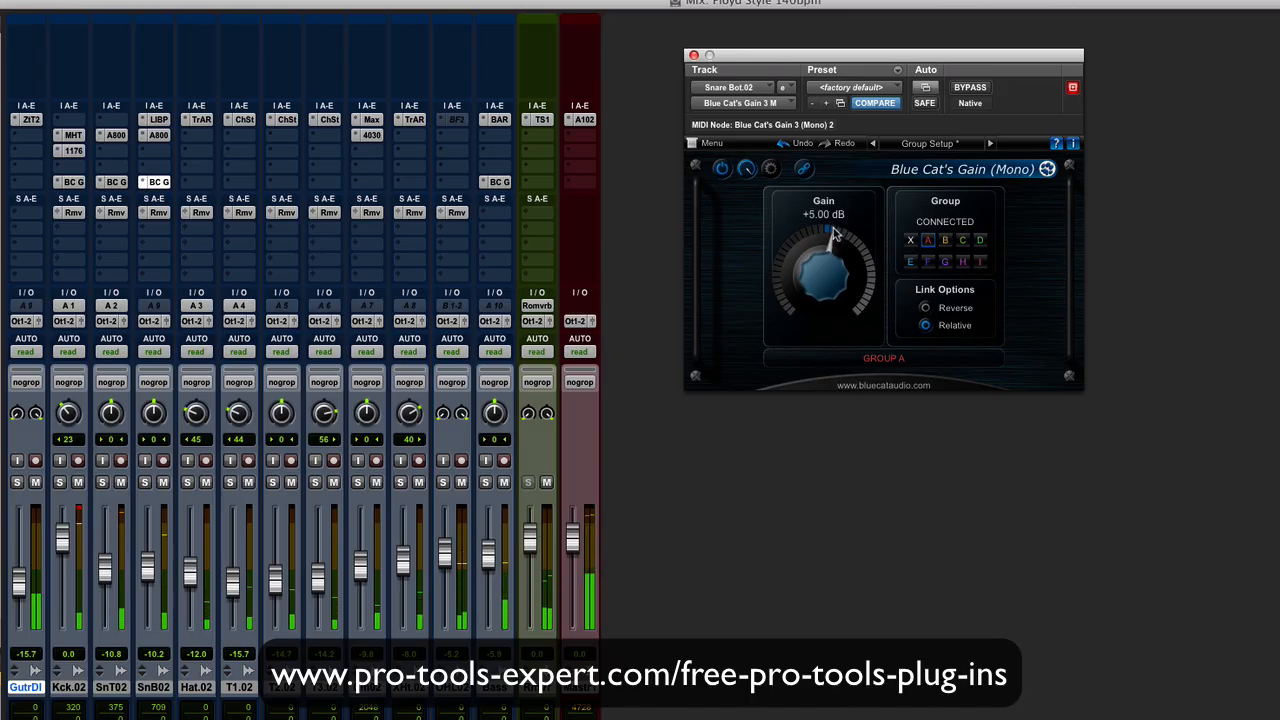
left_click_drag(838, 230, 838, 244)
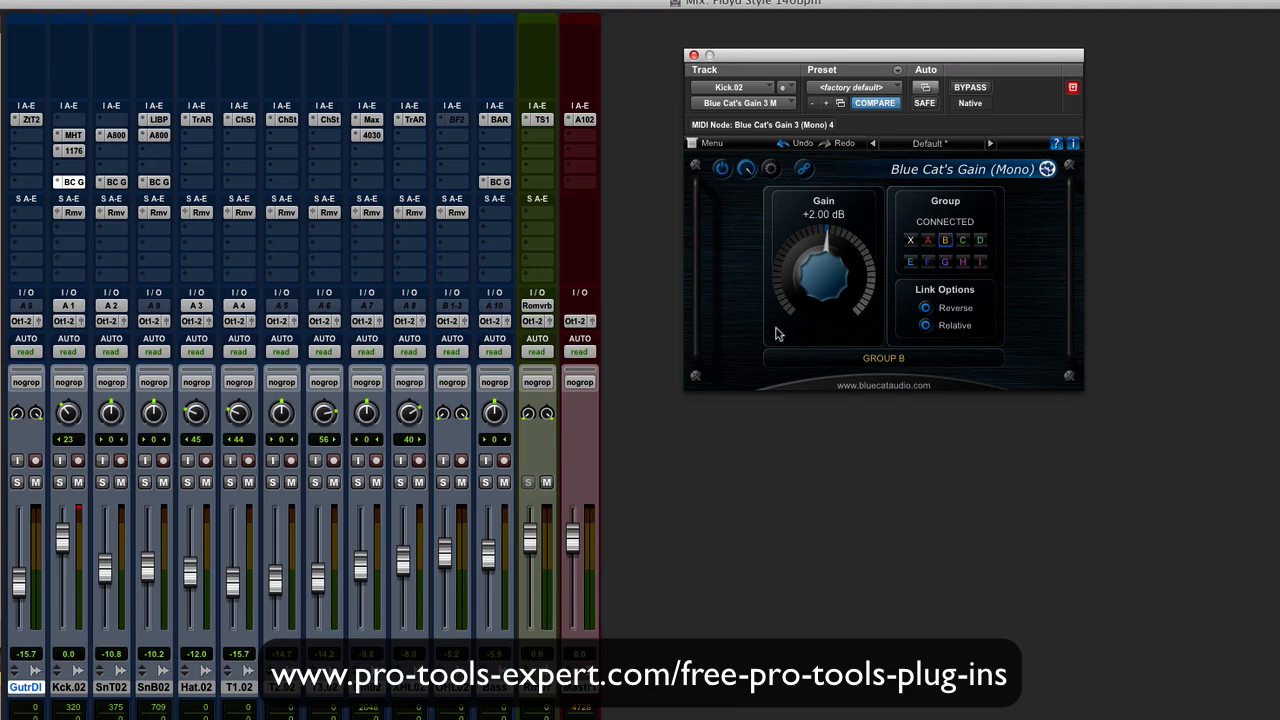
mouse_move(114, 228)
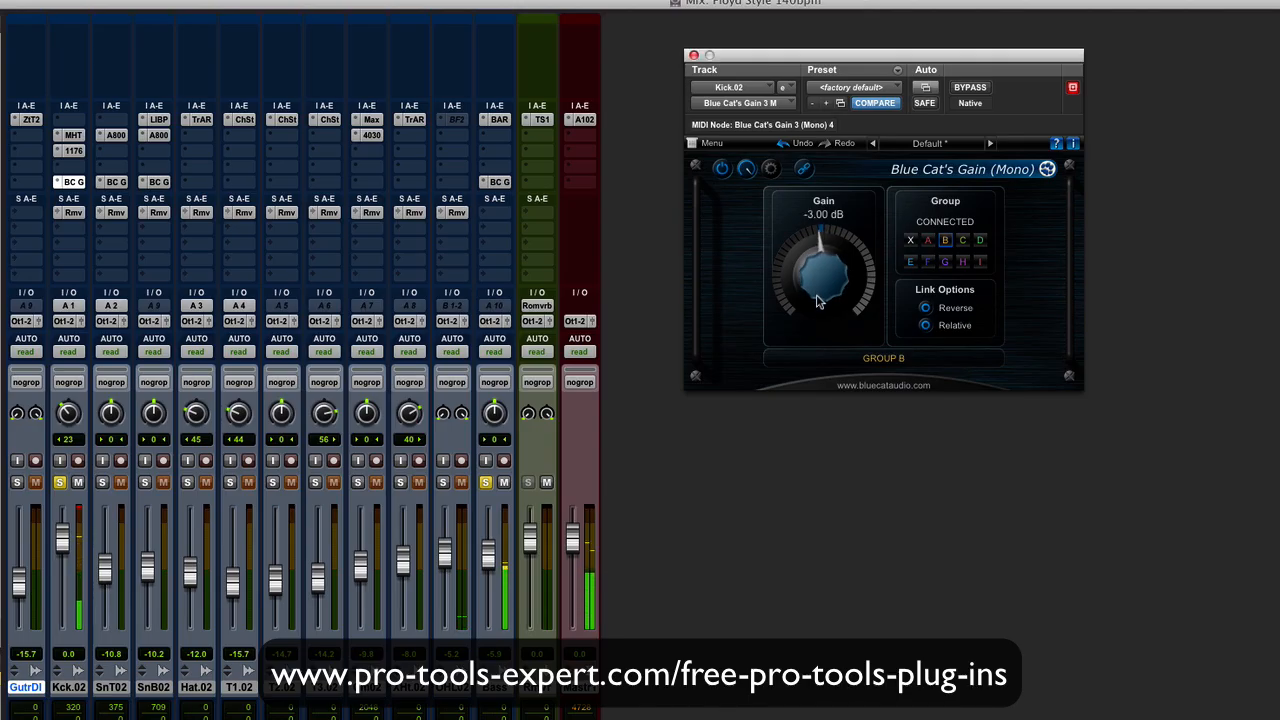
Sweep the Kick gain through +2, +6, -2, 0, -3 and back to +6 dB so its Group B partner follows.
left_click_drag(820, 300, 824, 250)
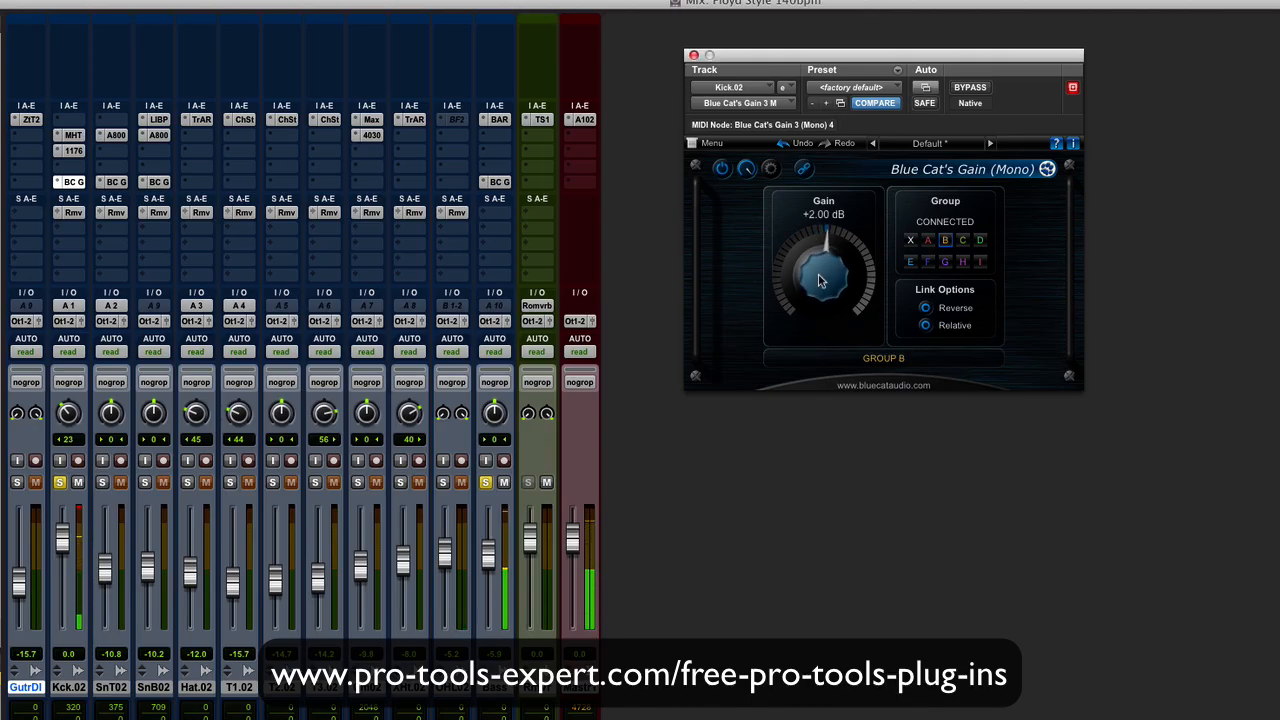
left_click_drag(824, 280, 824, 250)
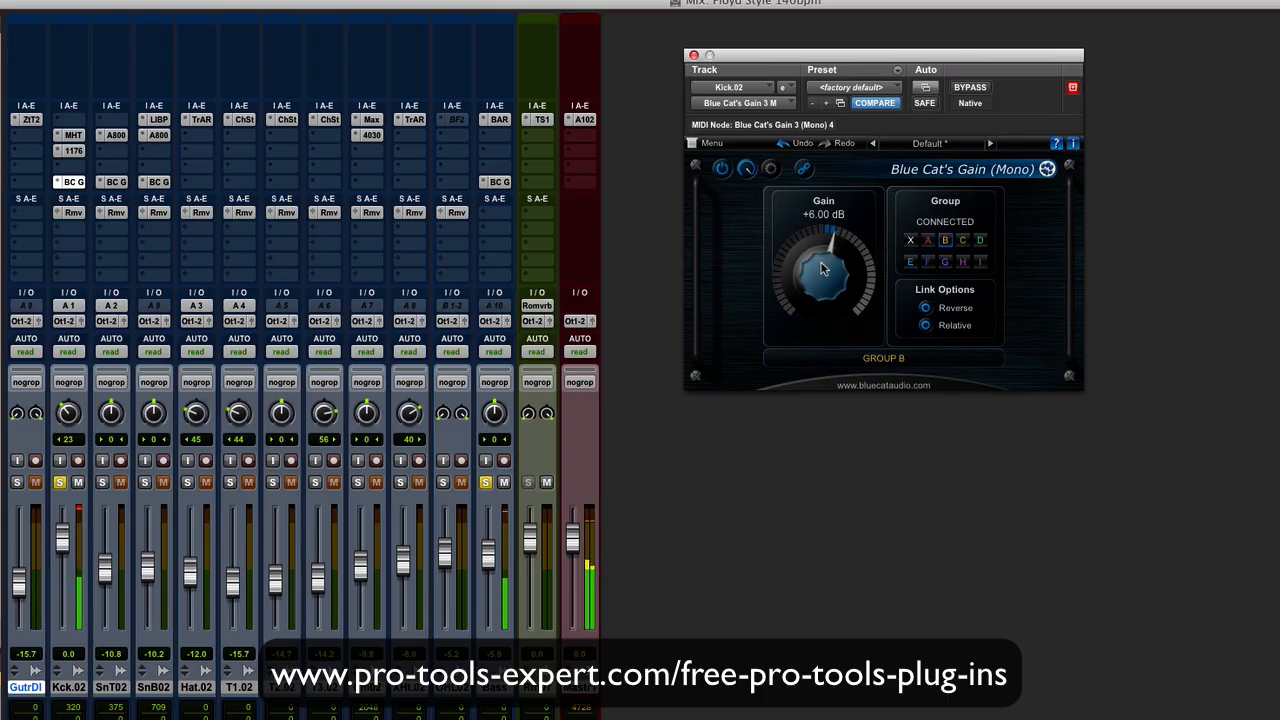
left_click_drag(822, 260, 822, 280)
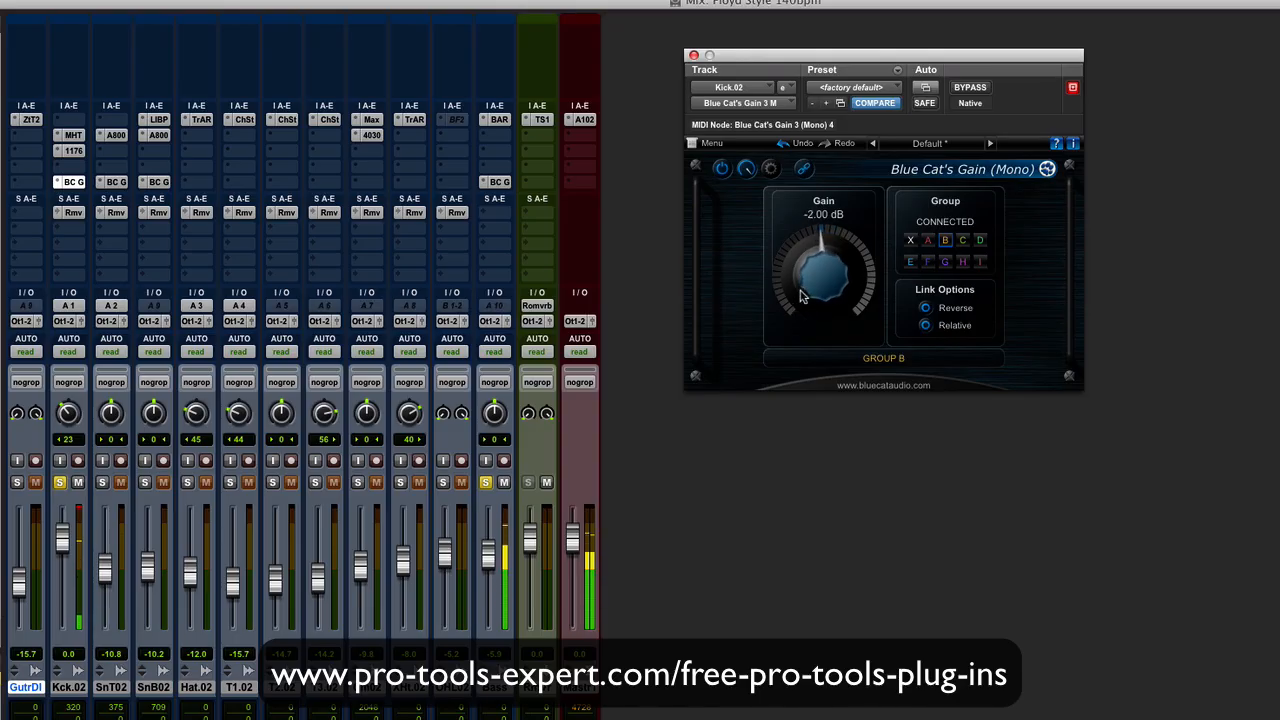
left_click_drag(810, 290, 820, 260)
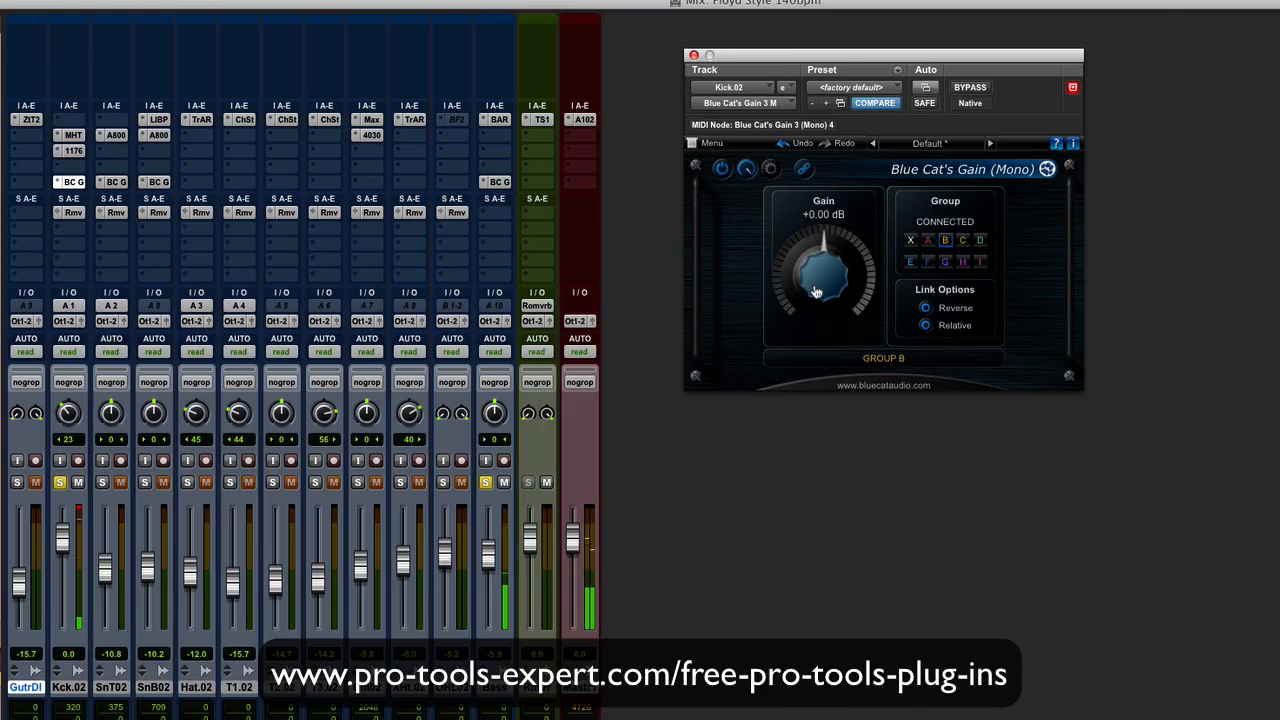
left_click_drag(824, 290, 816, 300)
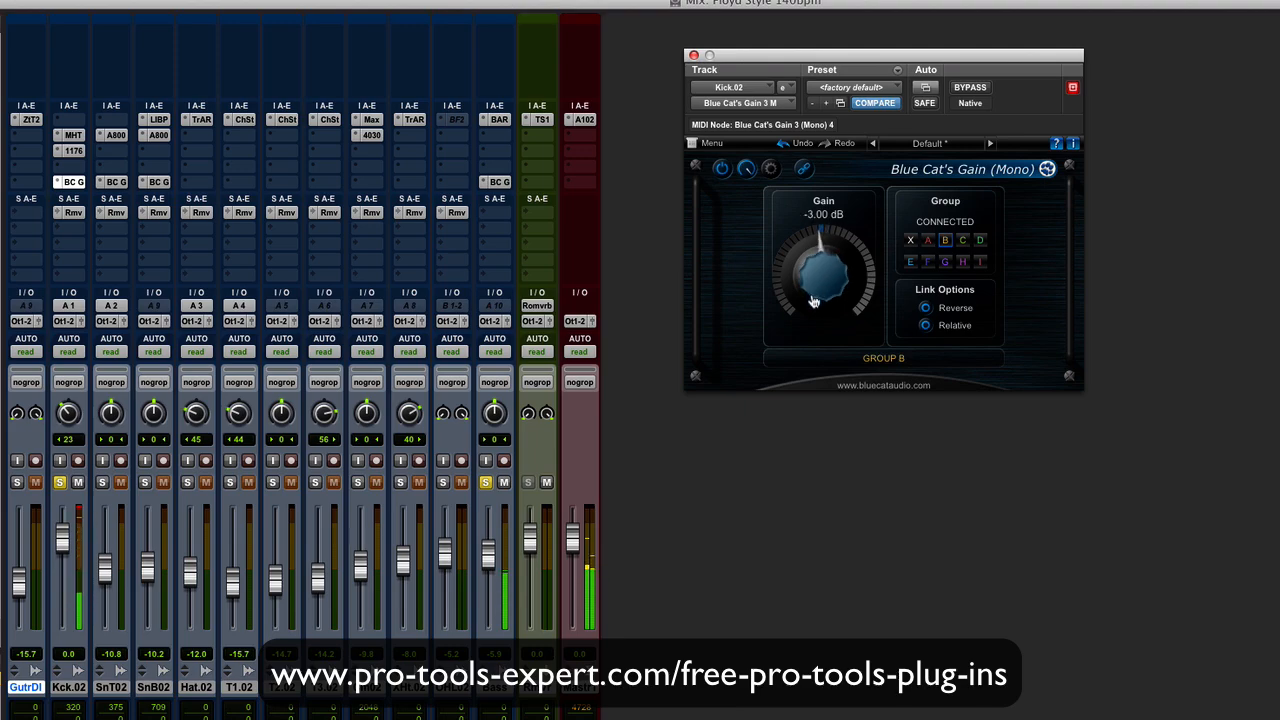
left_click_drag(812, 300, 816, 280)
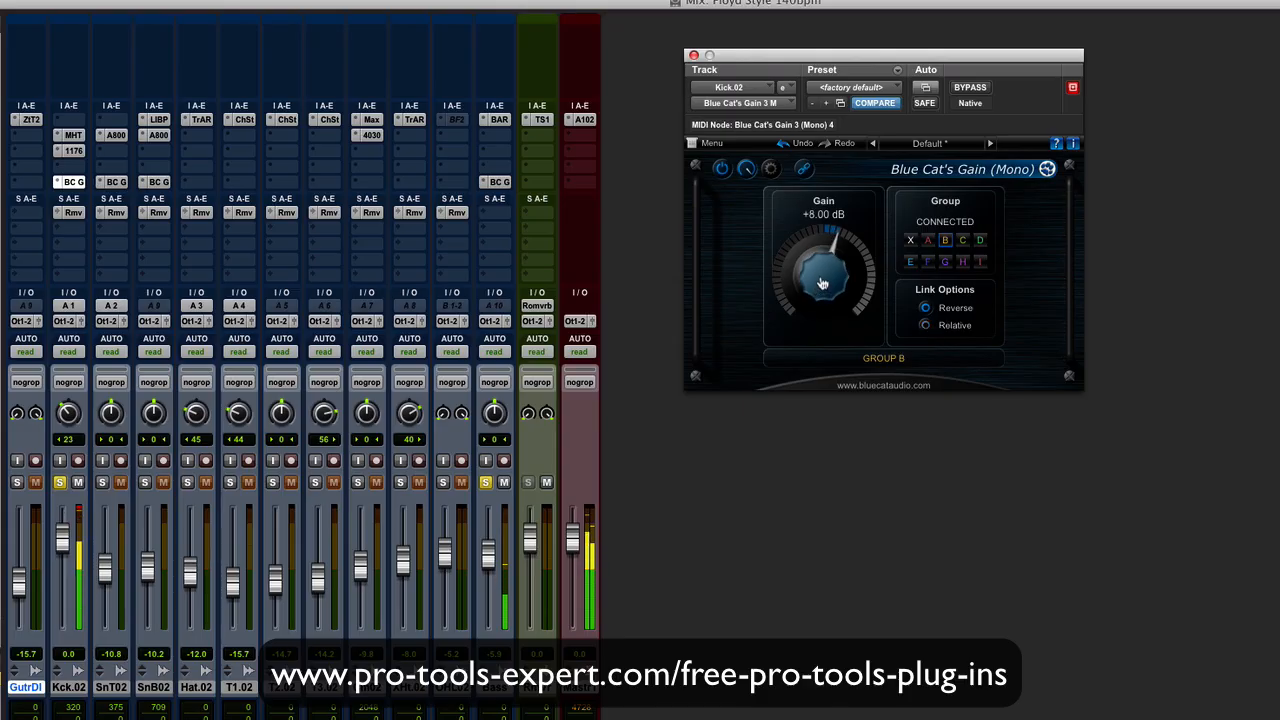
Sweep the Kick gain down to -6 dB, up to +6 dB, then through +4, +1, -3 to rest at -2 dB.
left_click_drag(824, 280, 808, 330)
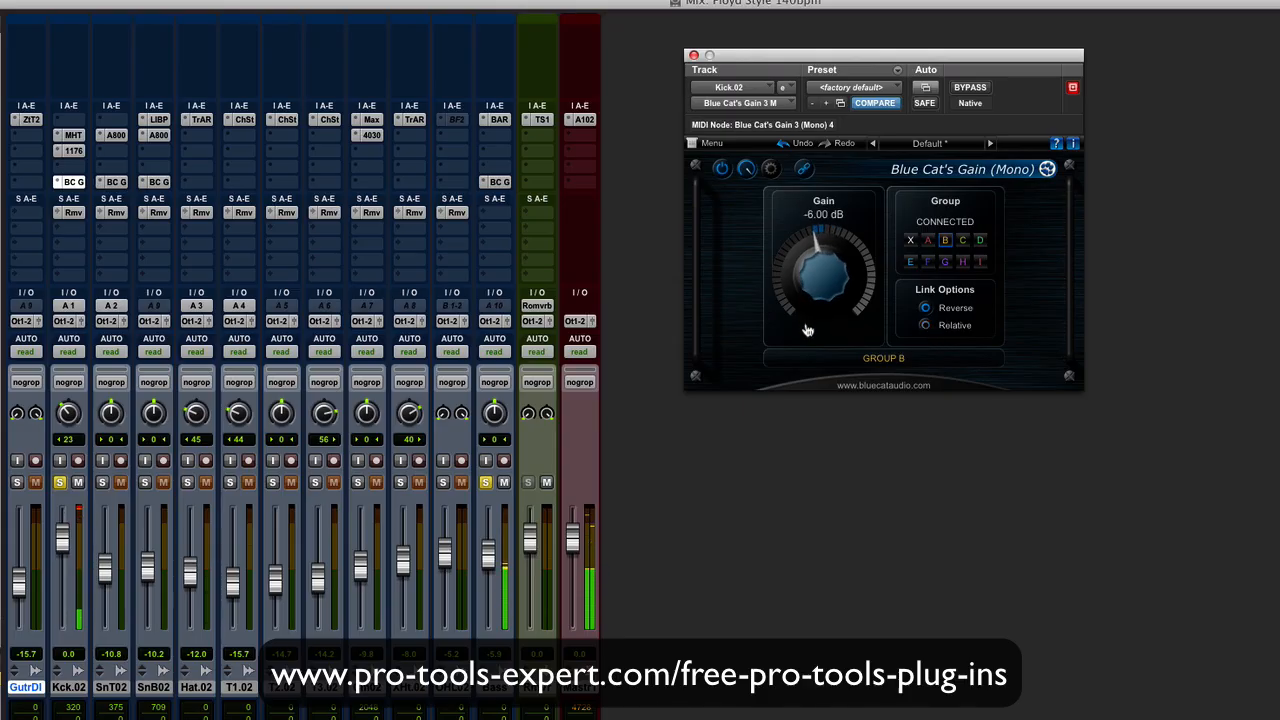
left_click_drag(810, 330, 830, 250)
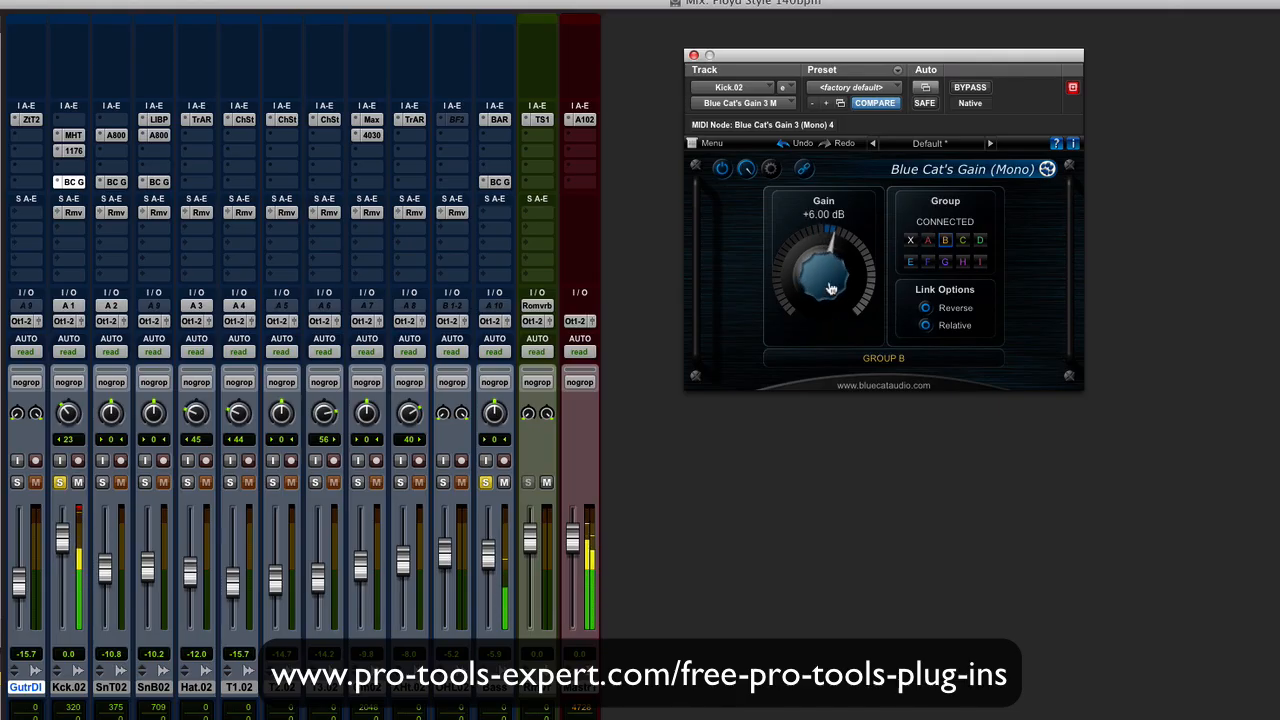
left_click_drag(830, 284, 820, 270)
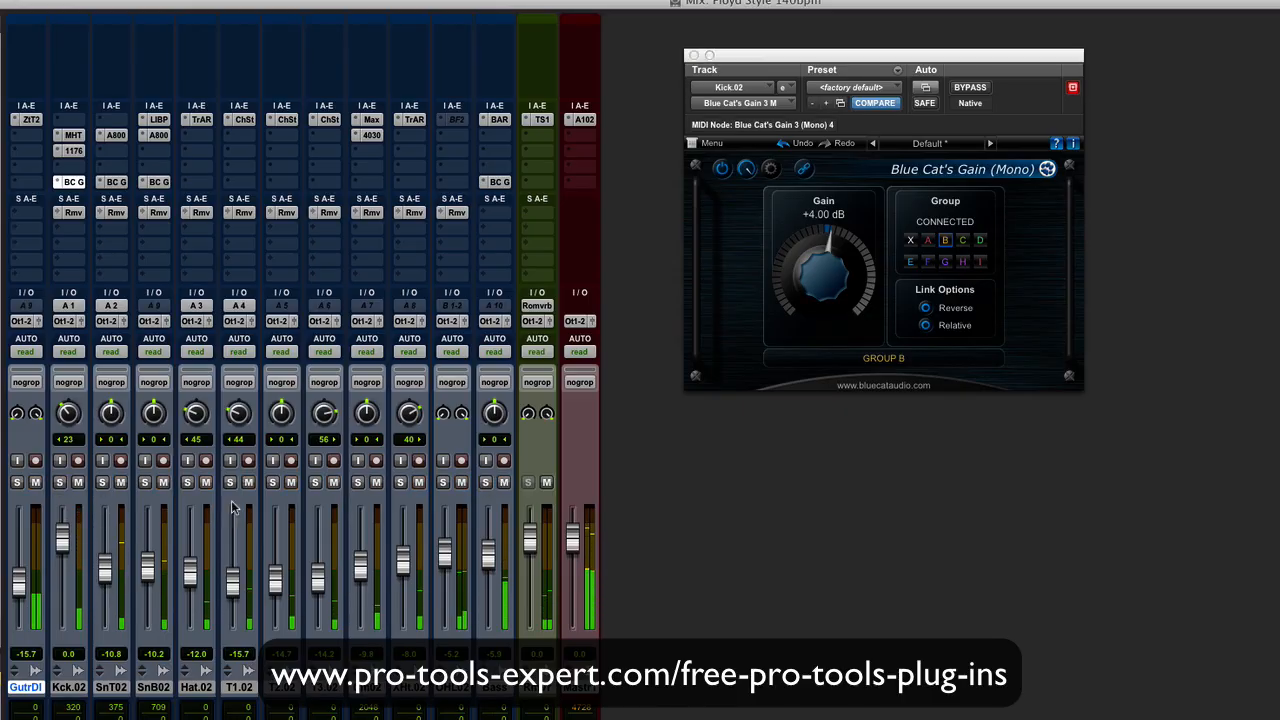
left_click_drag(840, 240, 824, 296)
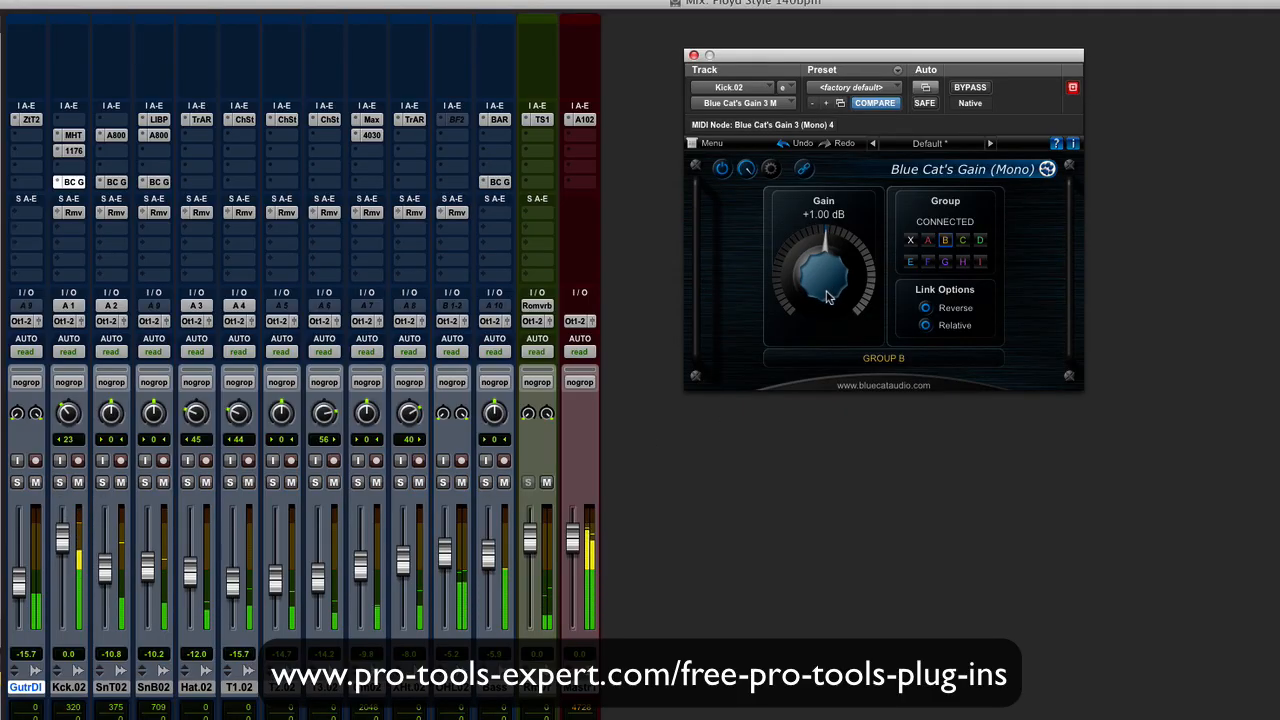
left_click_drag(824, 270, 824, 304)
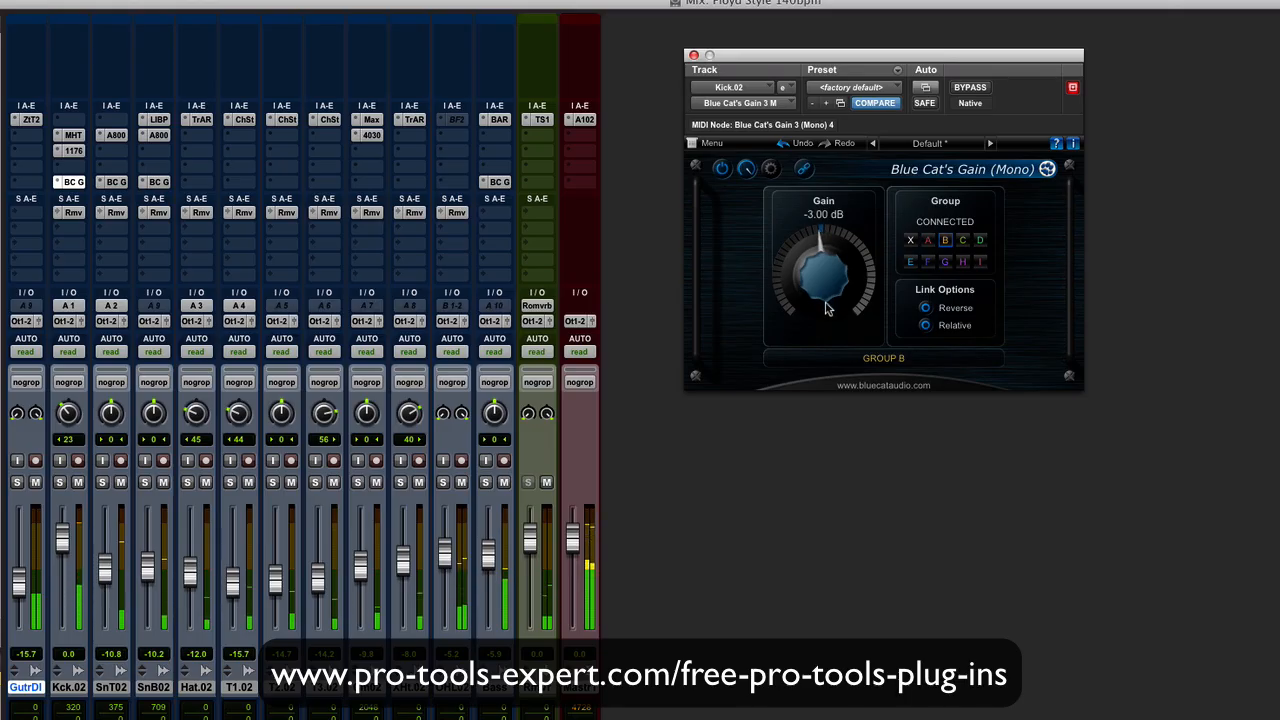
left_click_drag(824, 290, 828, 280)
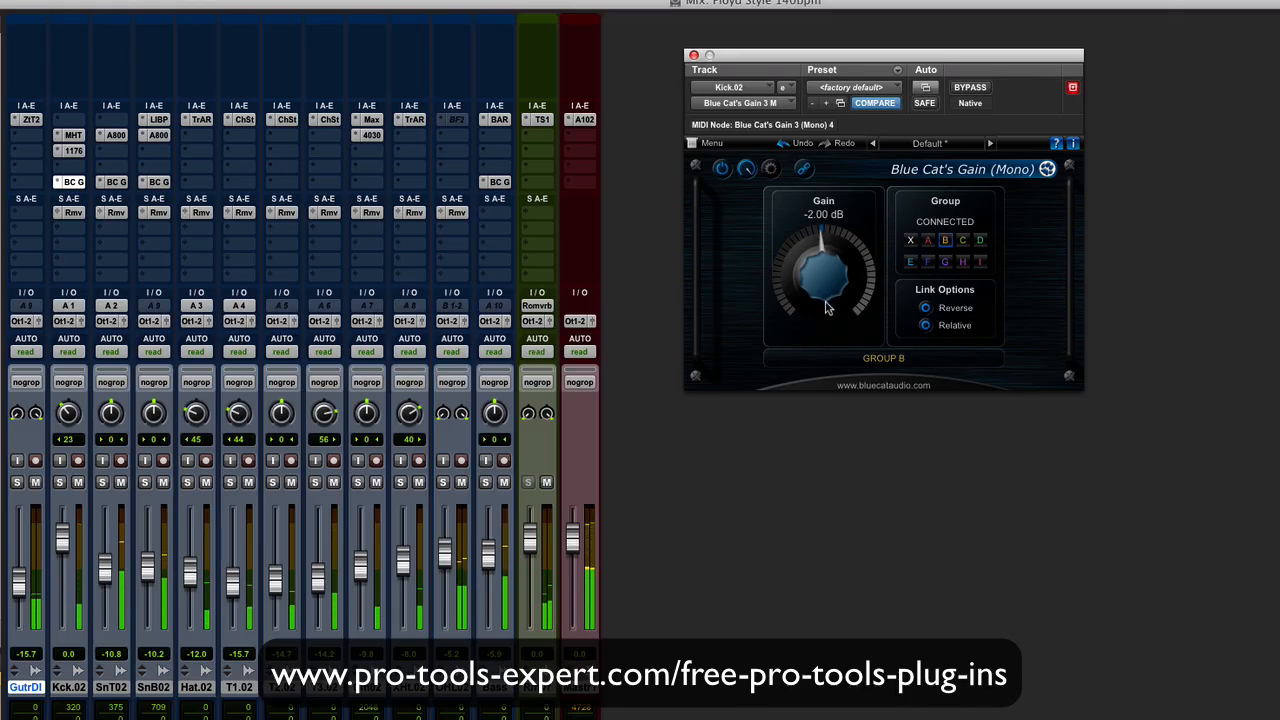